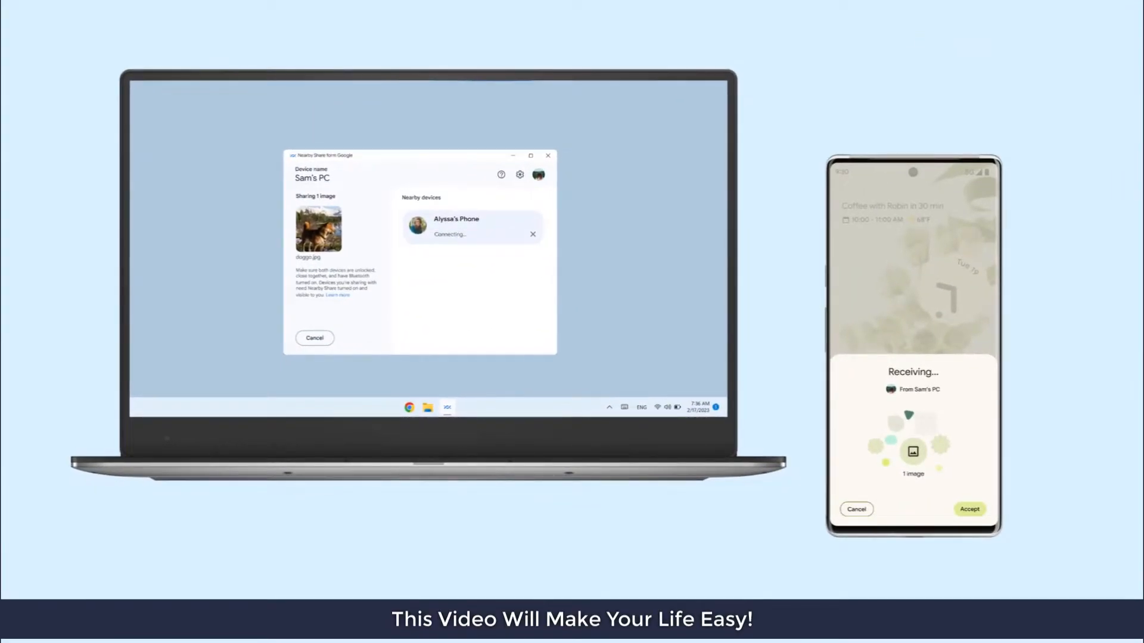
Watch the Nearby Share PC-to-phone demo clip and return to the Windows desktop.
{"action": "left_click", "coordinate": [970, 509]}
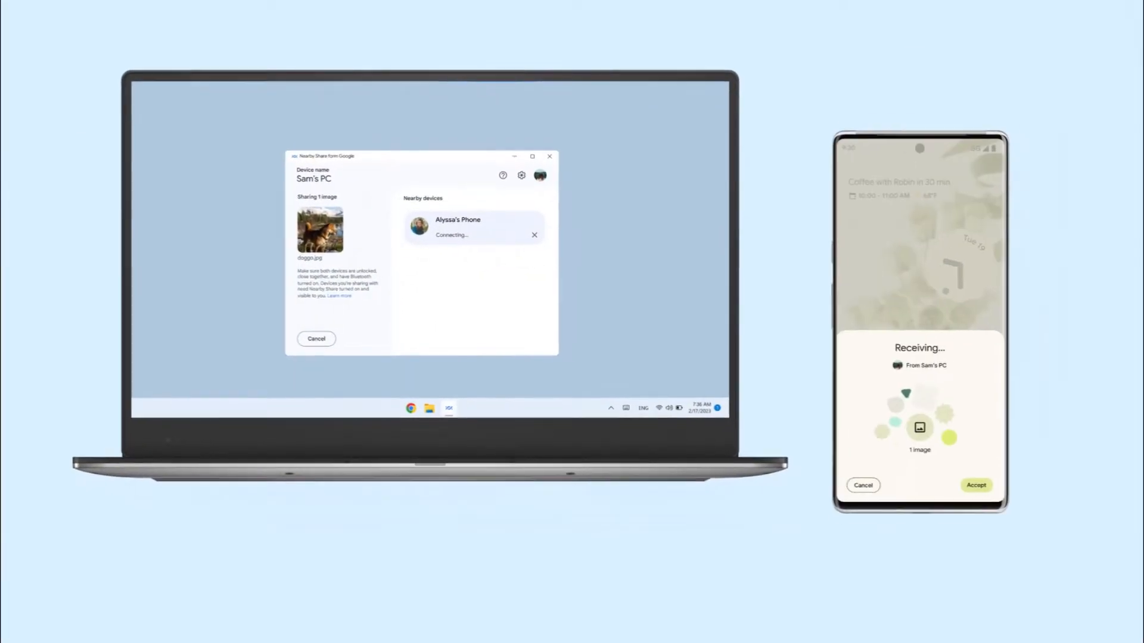
{"action": "left_click", "coordinate": [976, 485]}
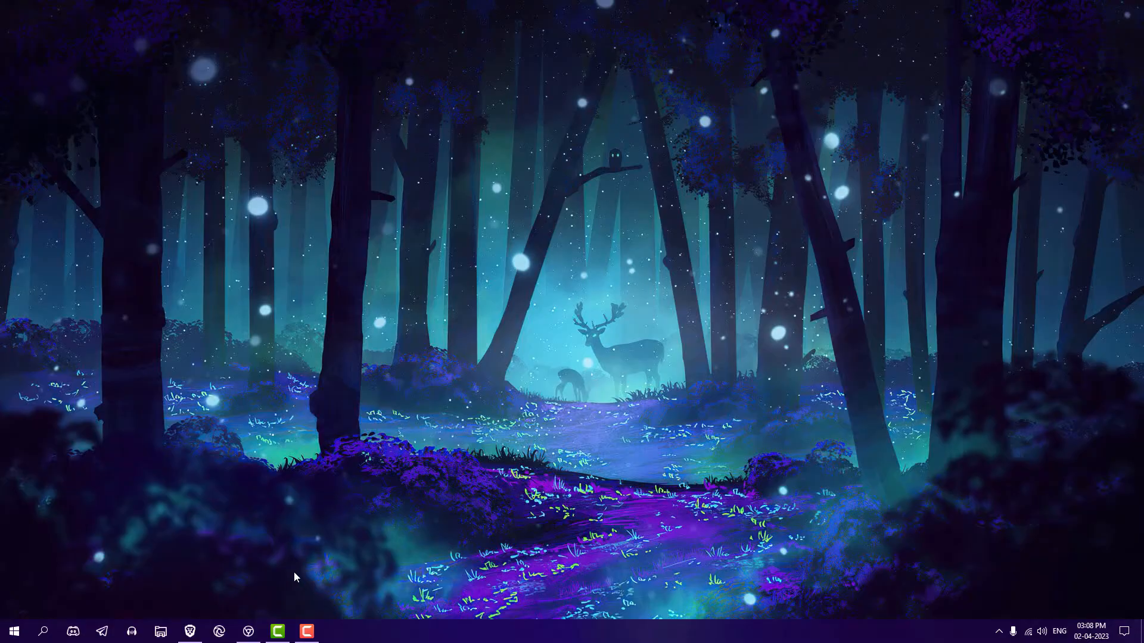
Launch Chrome to the android.com Nearby Share Beta page, then switch to the Play services testing page.
{"action": "left_click", "coordinate": [14, 631]}
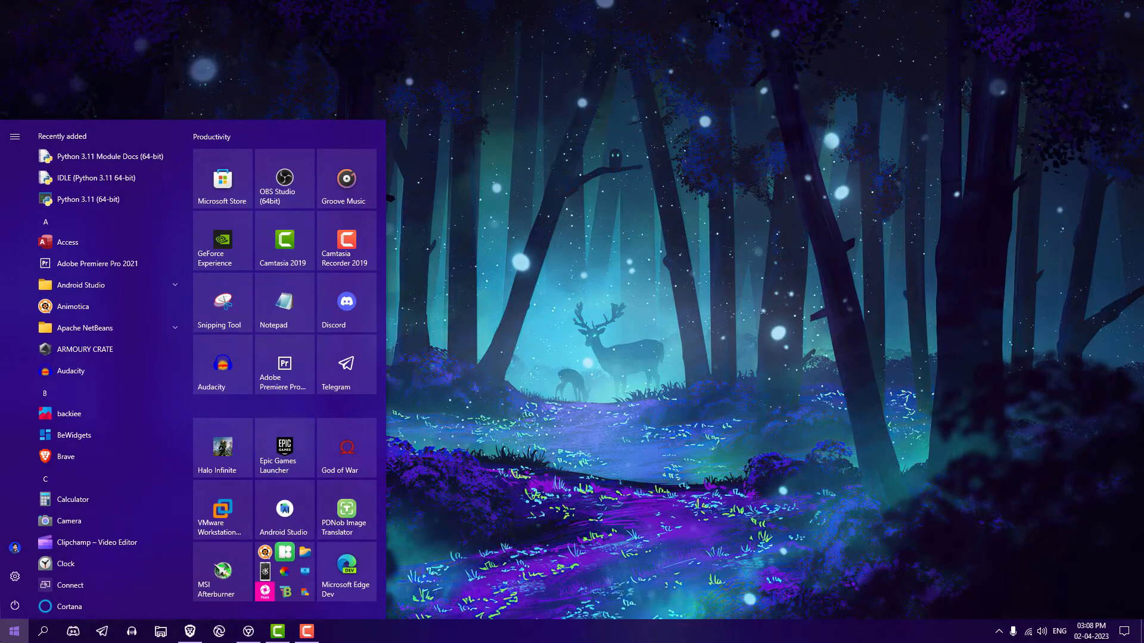
{"action": "left_click", "coordinate": [14, 631]}
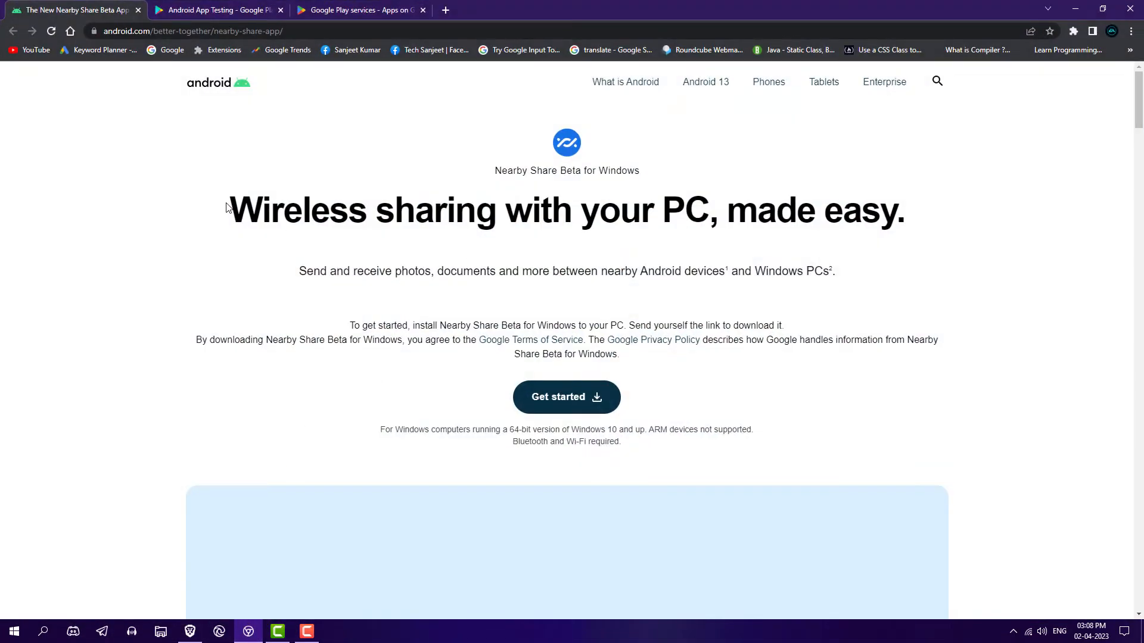
{"action": "left_click_drag", "start_coordinate": [230, 210], "coordinate": [904, 210]}
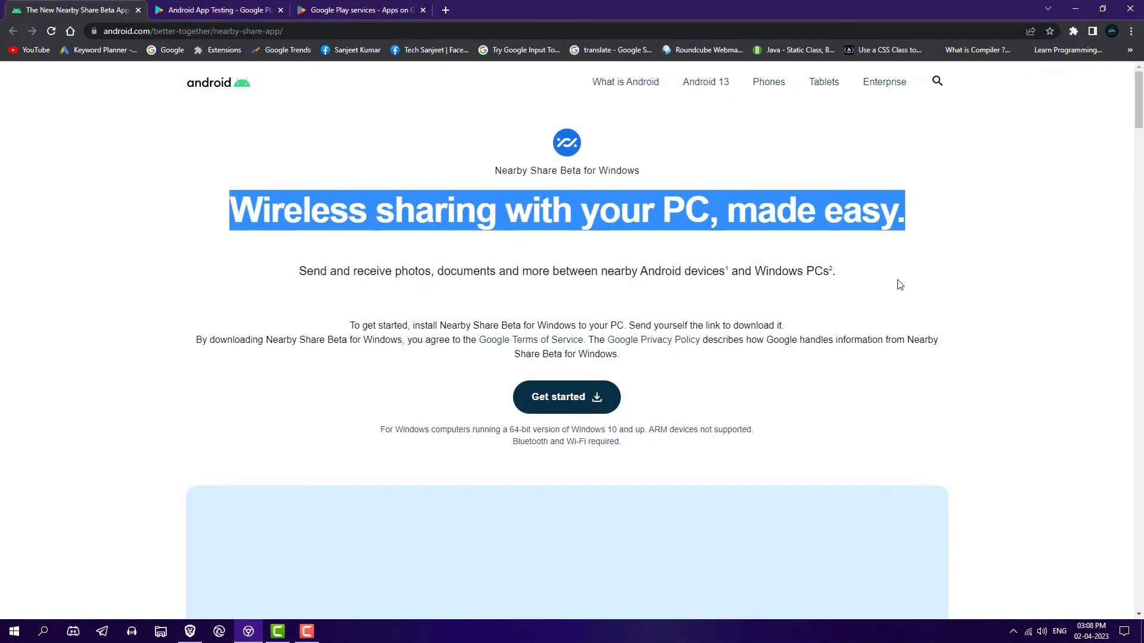
{"action": "left_click", "coordinate": [529, 317]}
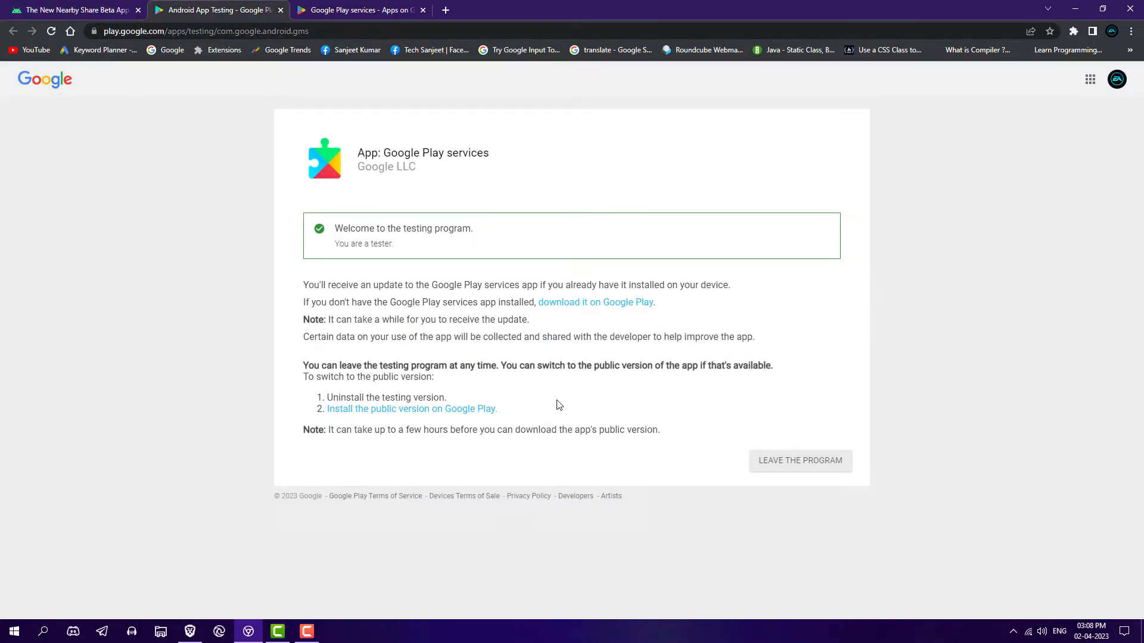
Confirm 'You are a tester' and queue Google Play services to install on the phone.
{"action": "left_click_drag", "start_coordinate": [335, 229], "coordinate": [394, 243]}
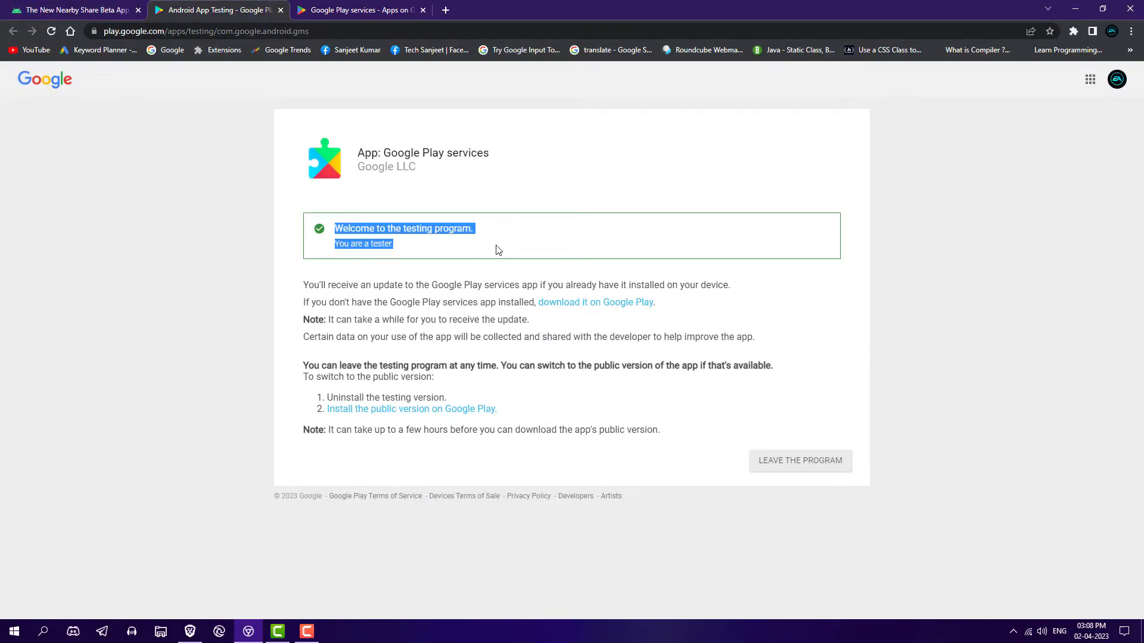
{"action": "left_click", "coordinate": [350, 97]}
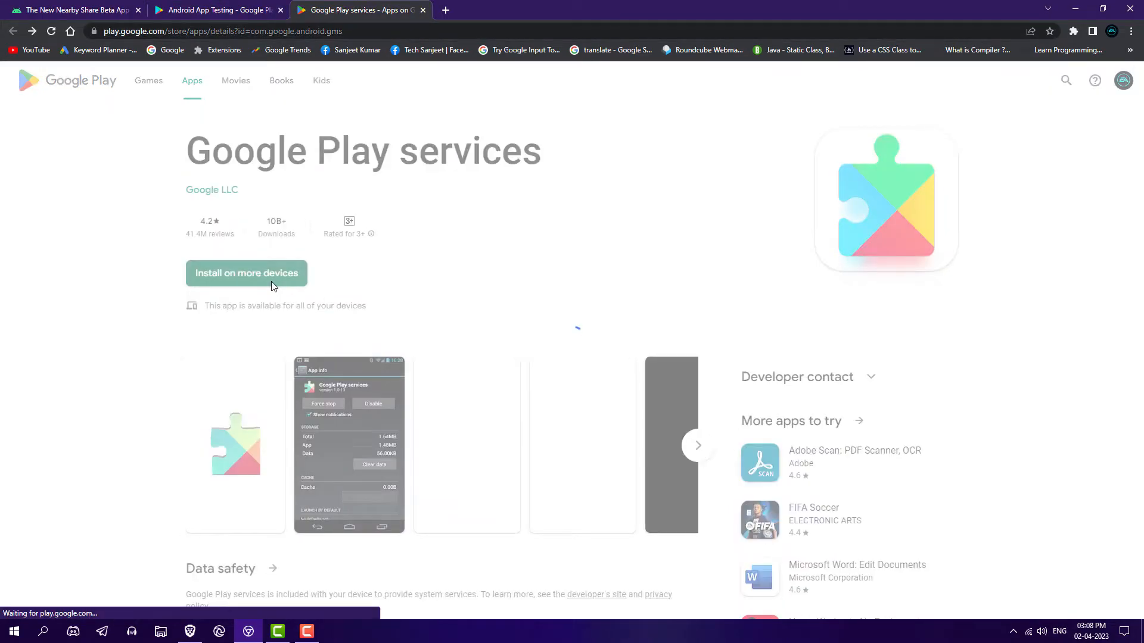
{"action": "left_click", "coordinate": [245, 273]}
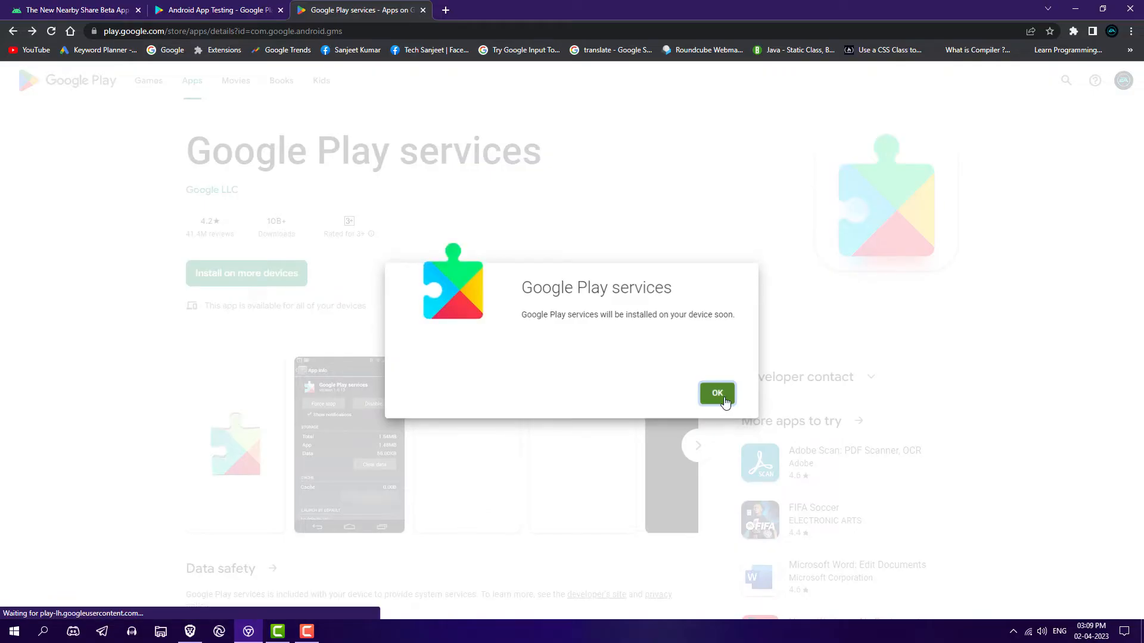
{"action": "left_click", "coordinate": [716, 393]}
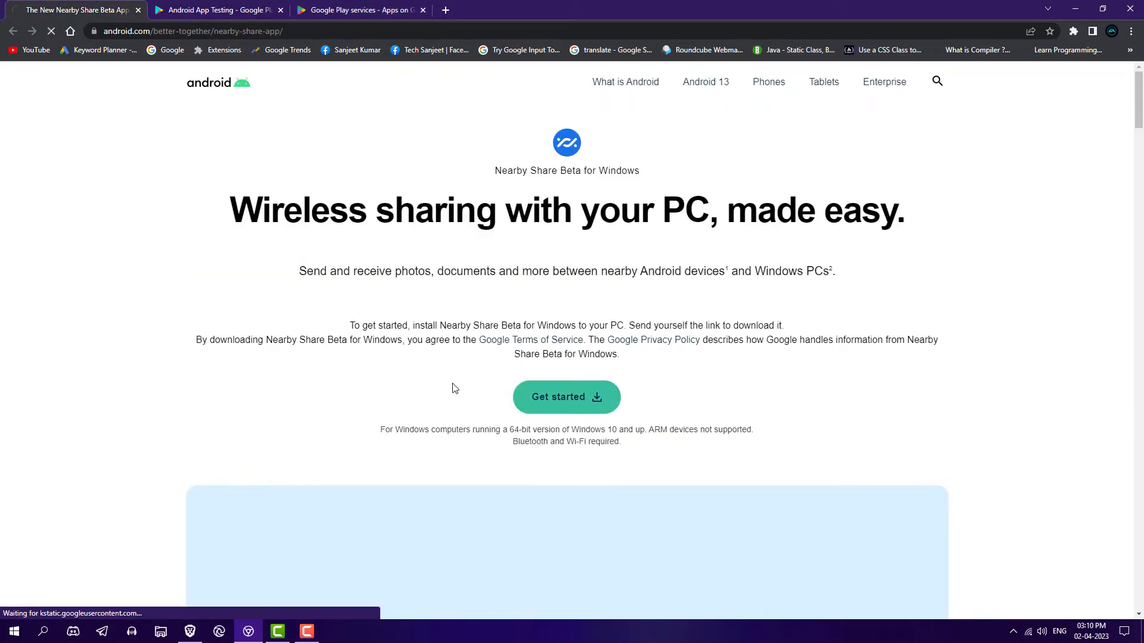
Download the Nearby Share Beta installer via Get started and run it from the download shelf.
{"action": "left_click", "coordinate": [566, 397]}
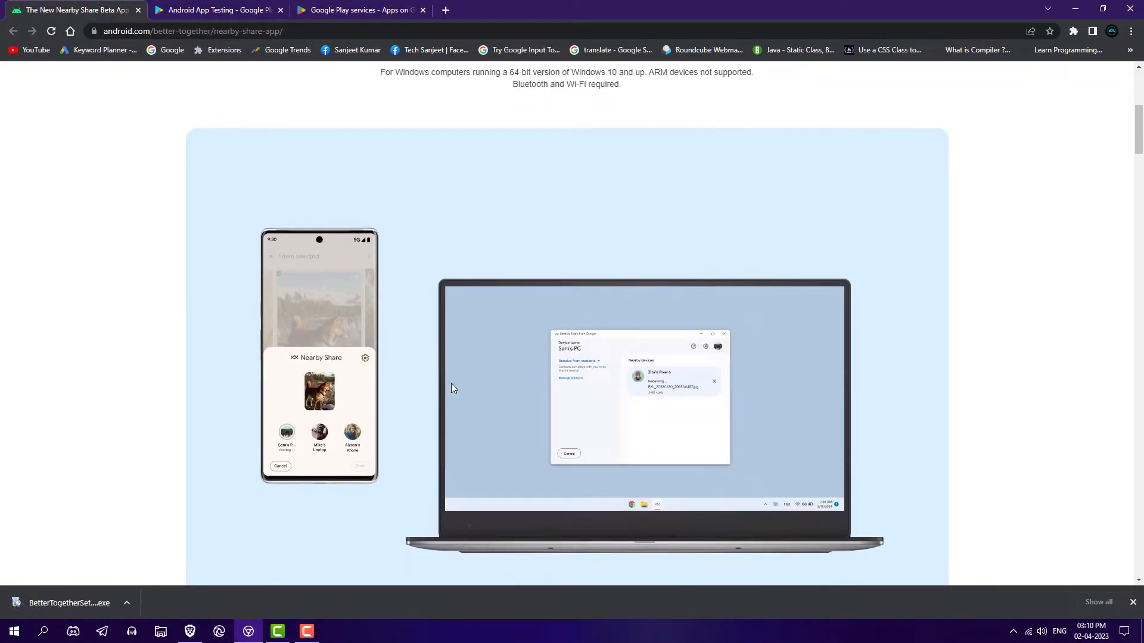
{"action": "left_click", "coordinate": [125, 603]}
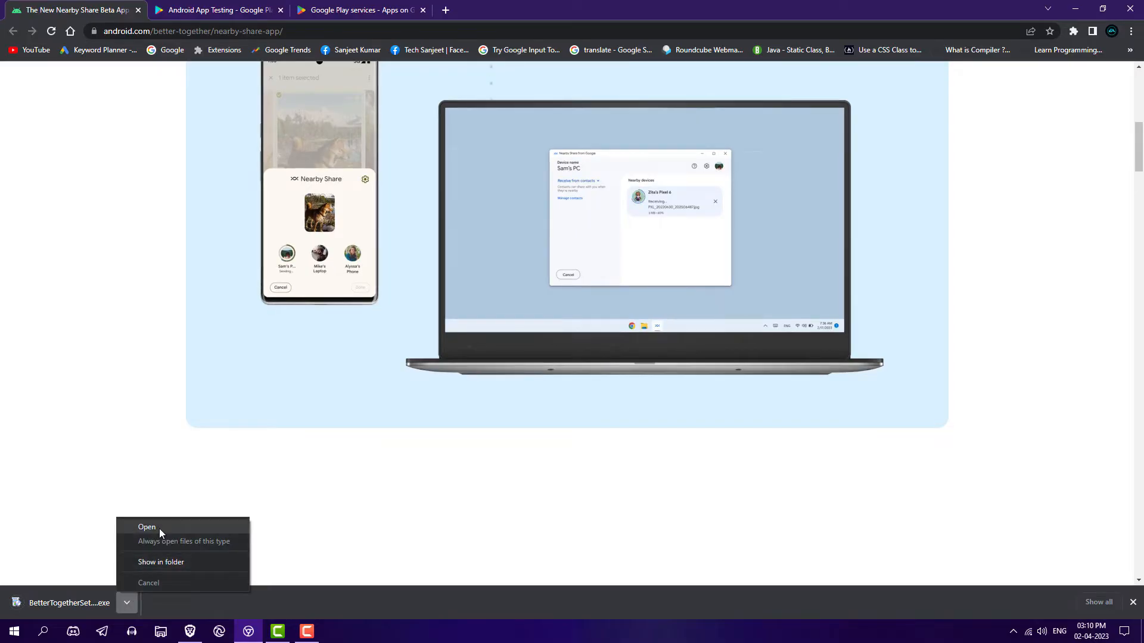
{"action": "left_click", "coordinate": [147, 526]}
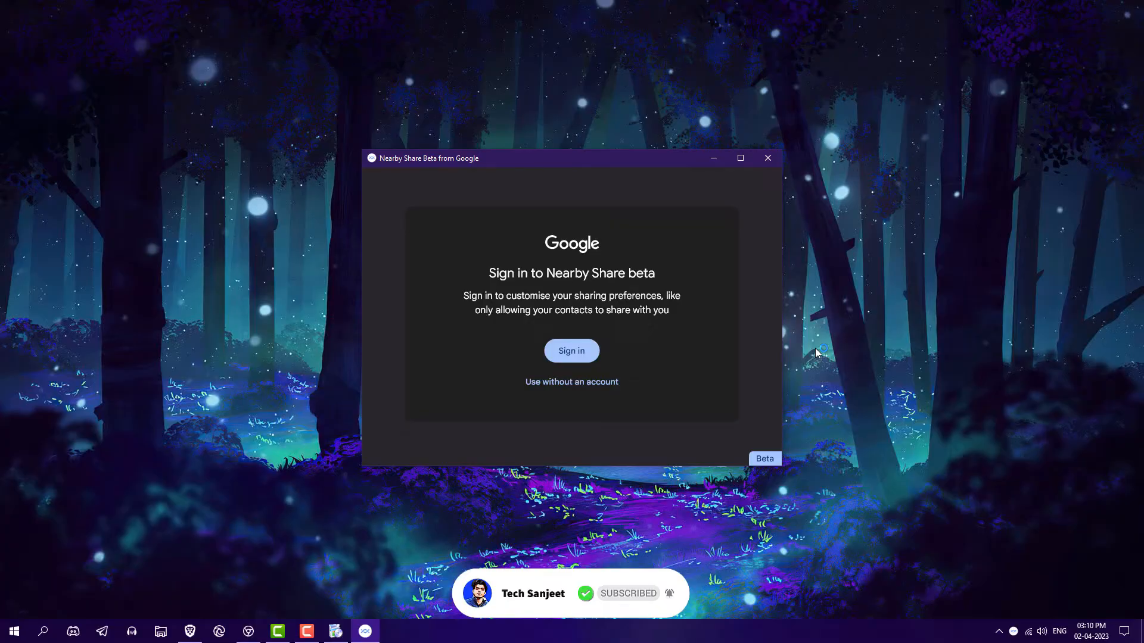
Sign in with a Google account and finish setup with the PC visible as TSNB.
{"action": "left_click", "coordinate": [570, 350]}
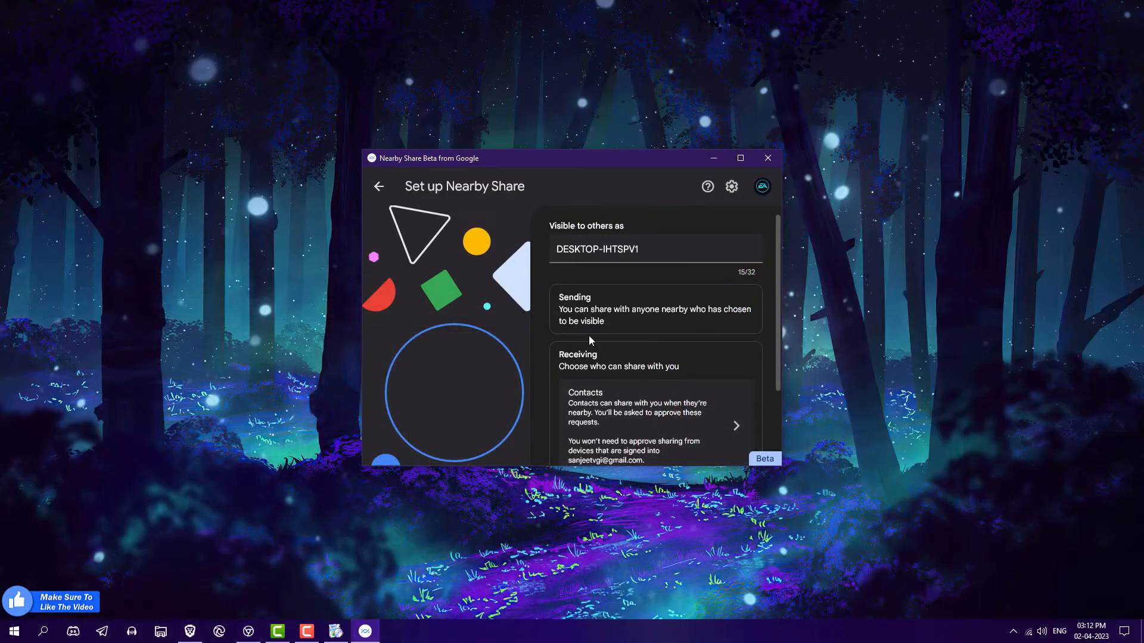
{"action": "type", "text": "TSNB"}
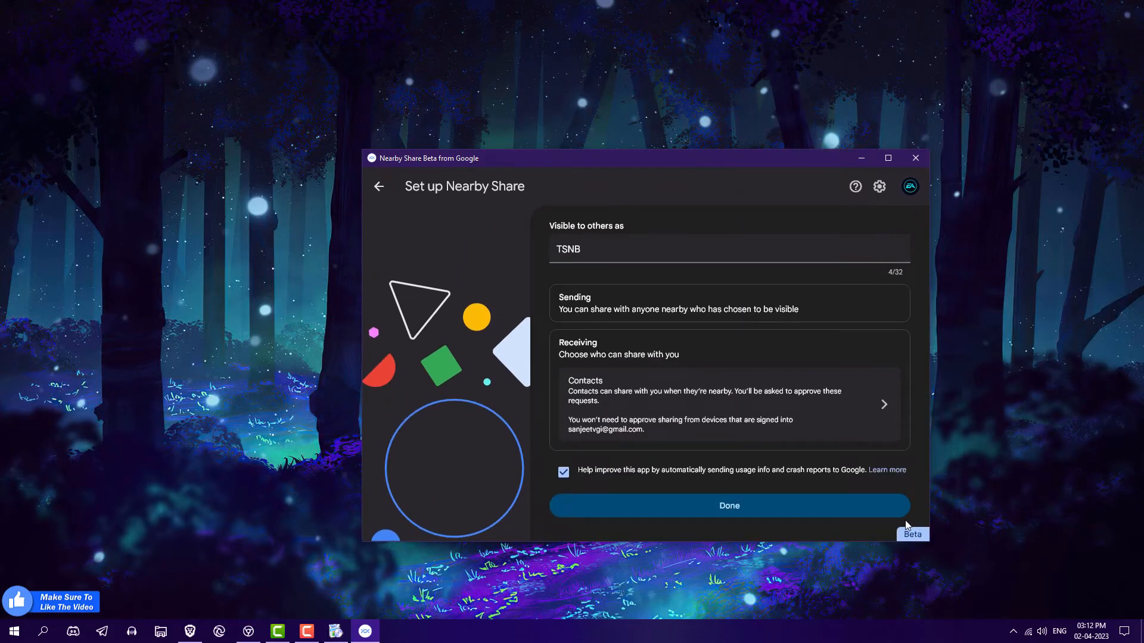
{"action": "left_click", "coordinate": [728, 505]}
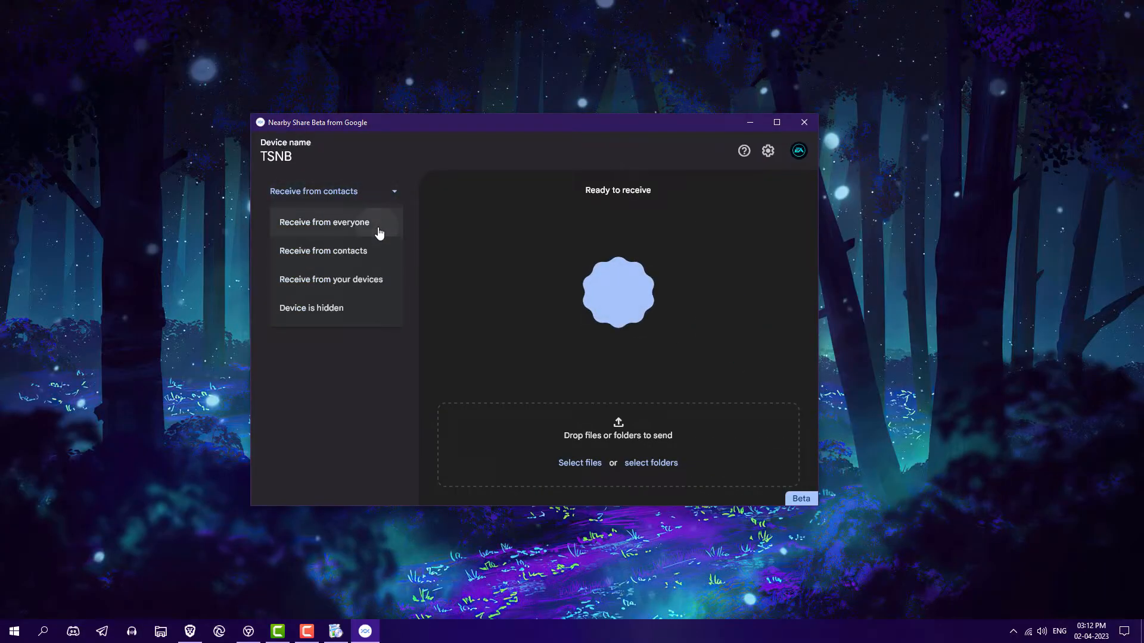
Set receiving to everyone and keep Device visibility on Everyone in Settings.
{"action": "left_click", "coordinate": [324, 222]}
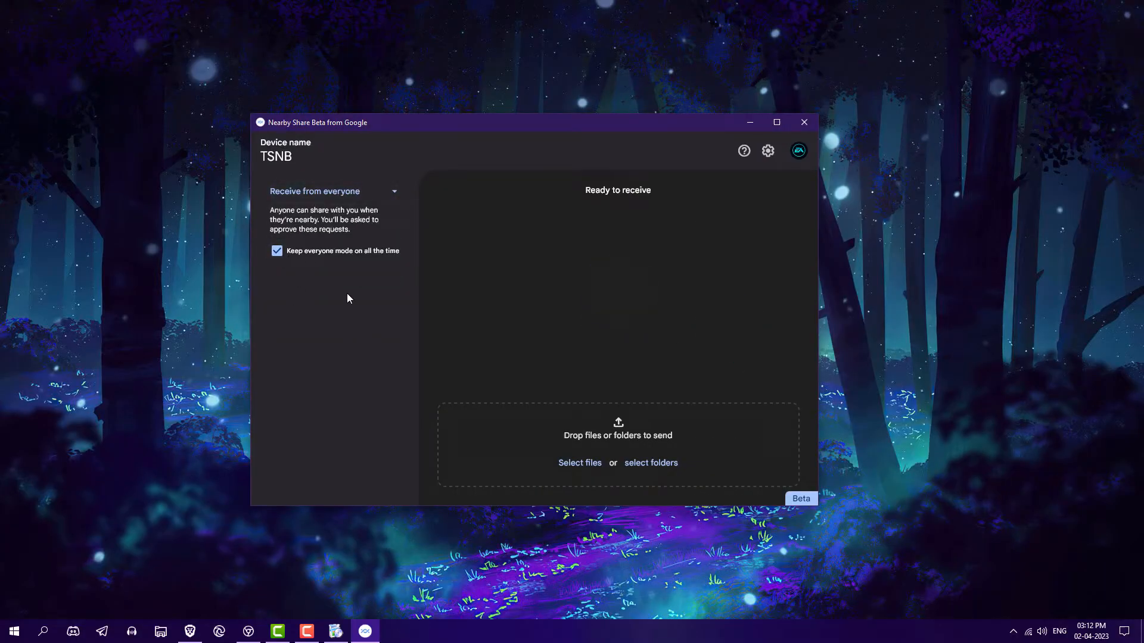
{"action": "left_click", "coordinate": [768, 151]}
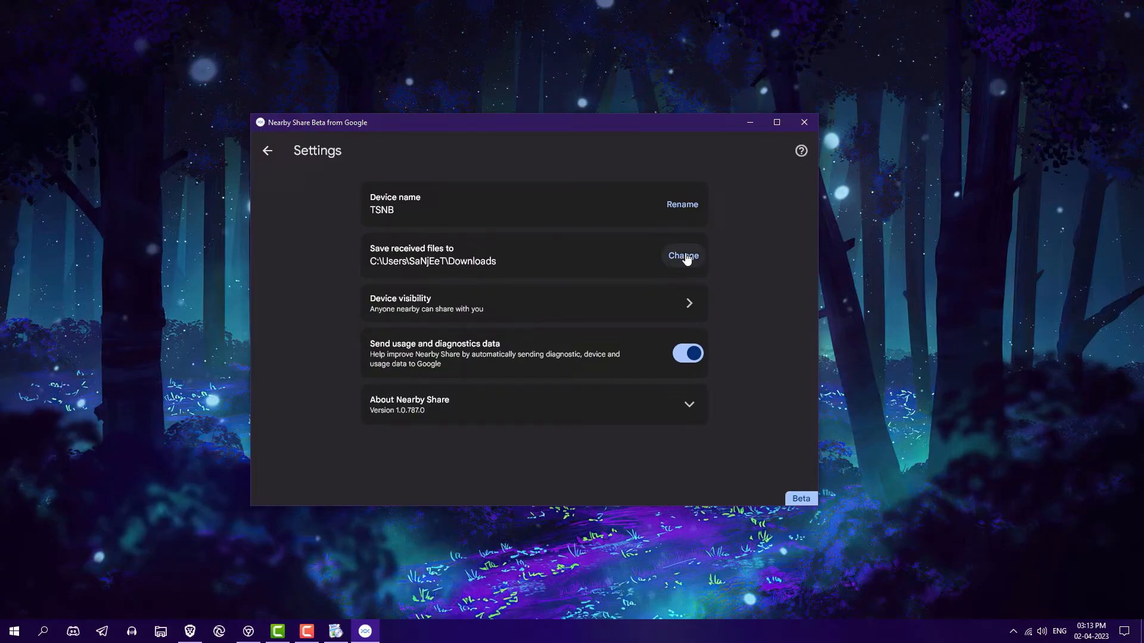
{"action": "mouse_move", "coordinate": [663, 305]}
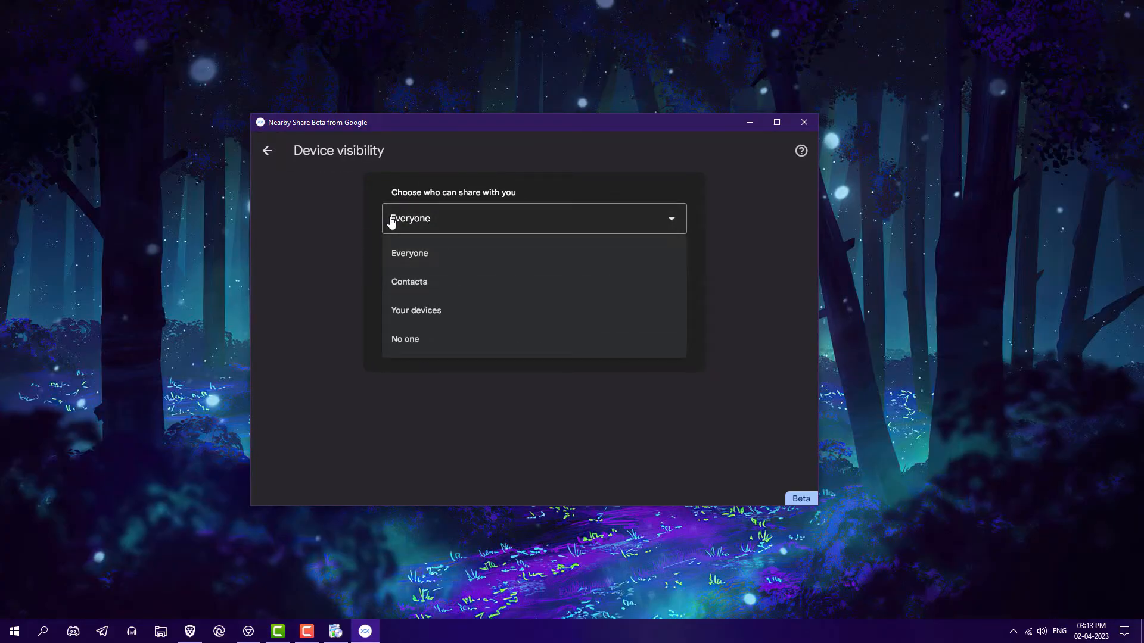
{"action": "left_click", "coordinate": [268, 152]}
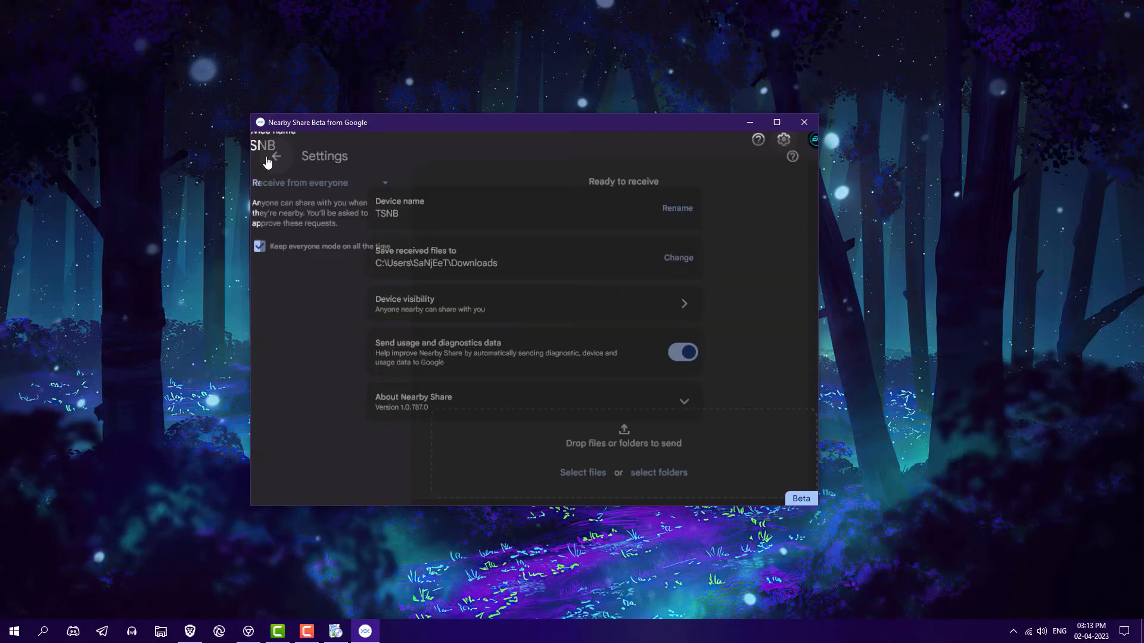
{"action": "left_click", "coordinate": [274, 156]}
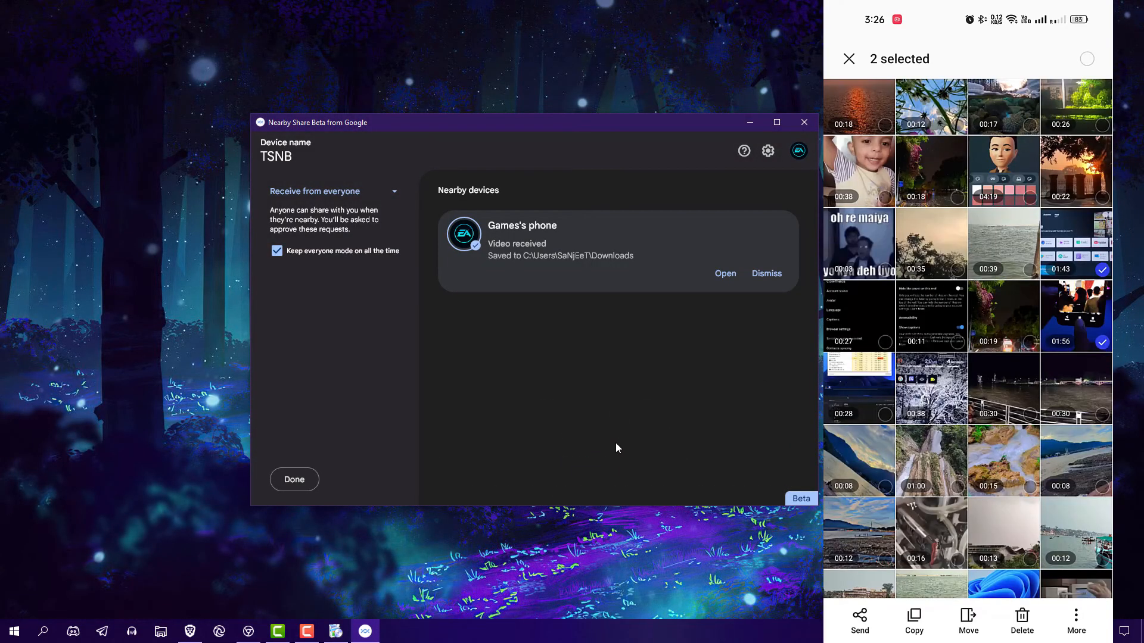
Send the two selected videos from the phone to TSNB via Nearby Share.
{"action": "left_click", "coordinate": [859, 619]}
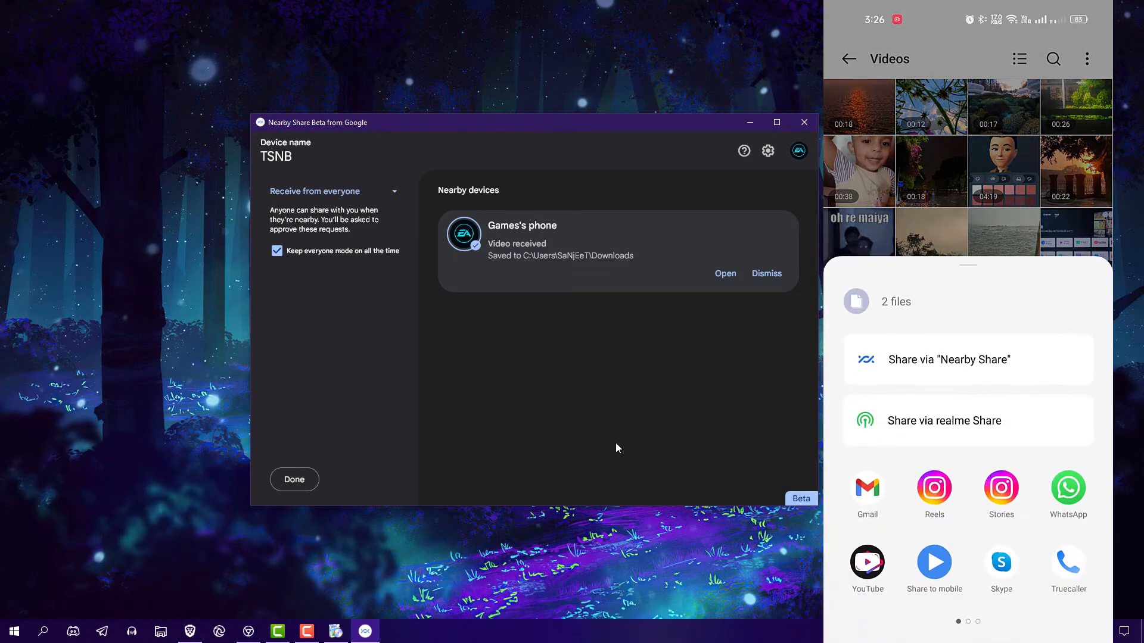
{"action": "left_click", "coordinate": [948, 359]}
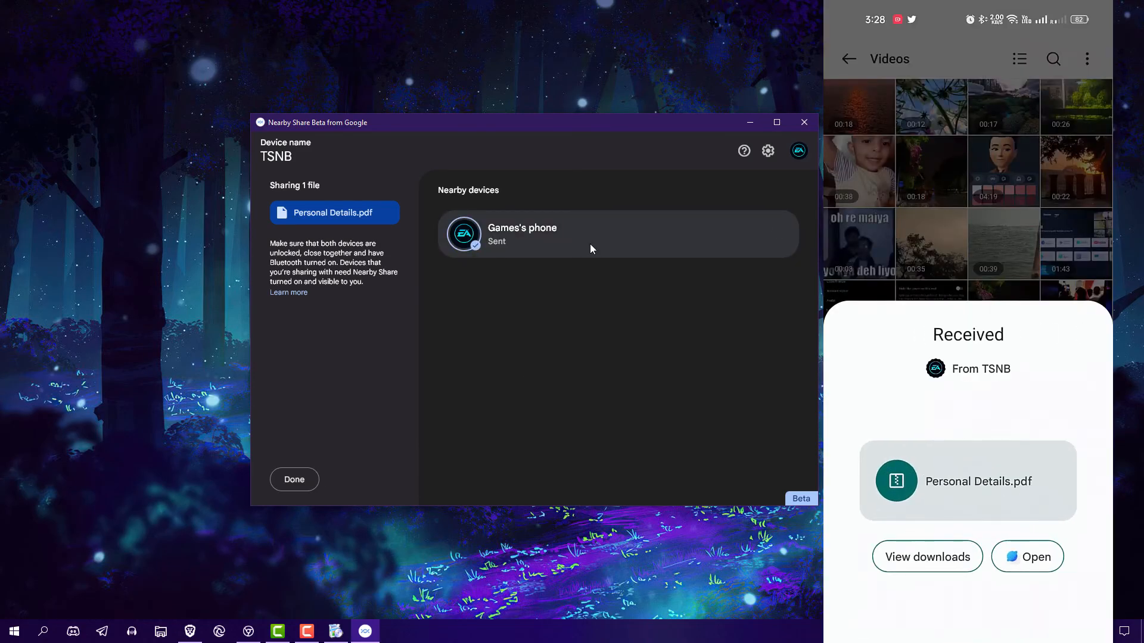
View the phone's Downloads and find Personal Details.pdf received from TSNB.
{"action": "left_click", "coordinate": [927, 556]}
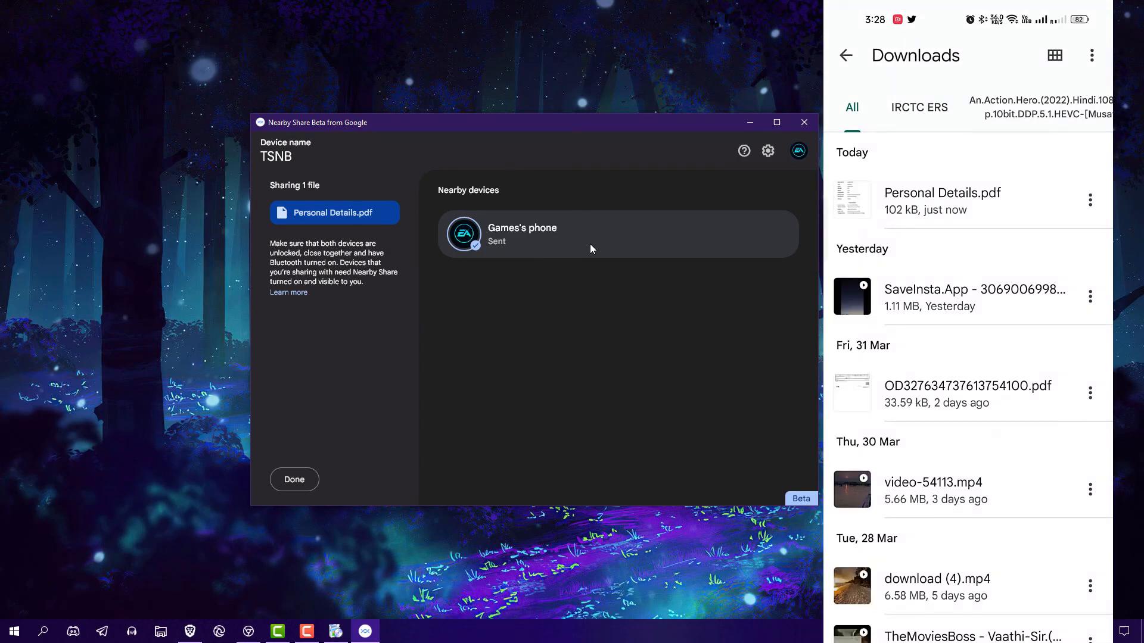
{"action": "scroll", "scroll_direction": "down", "scroll_amount": 3}
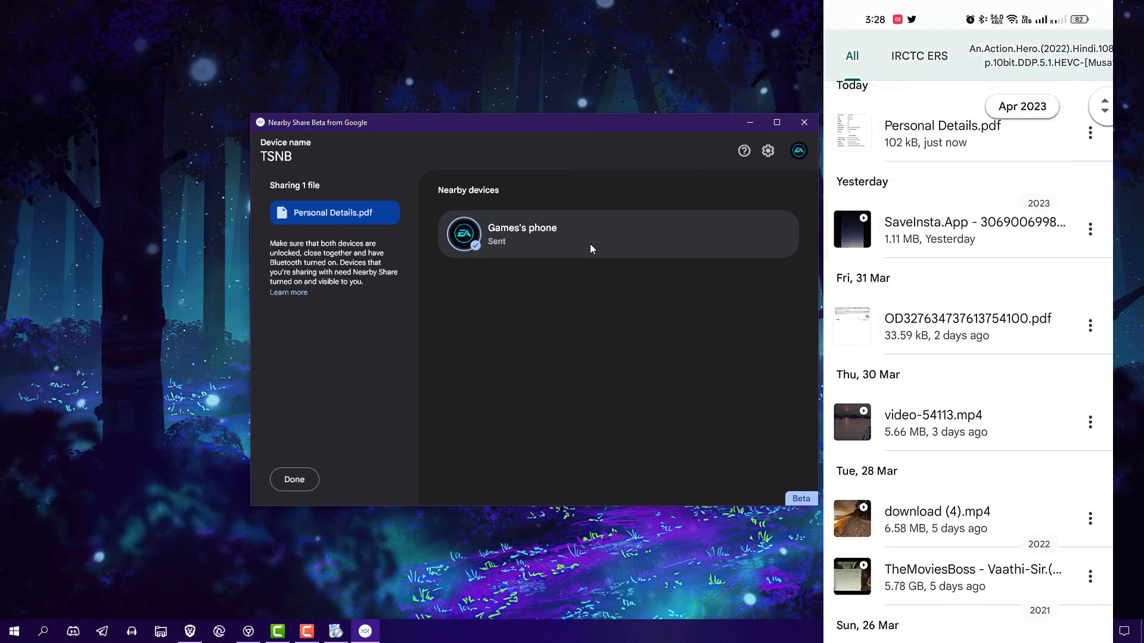